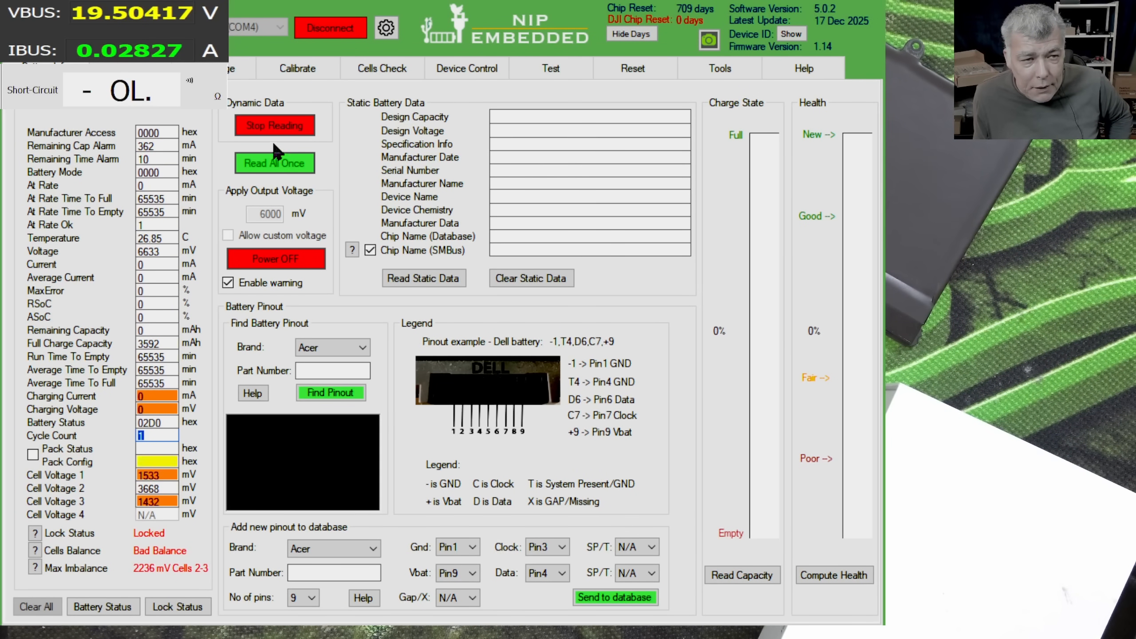
# Stop live monitoring and read all battery data once: 3620 mAh, 11340 mV, LION, chip 045A20.
pyautogui.click(274, 162)
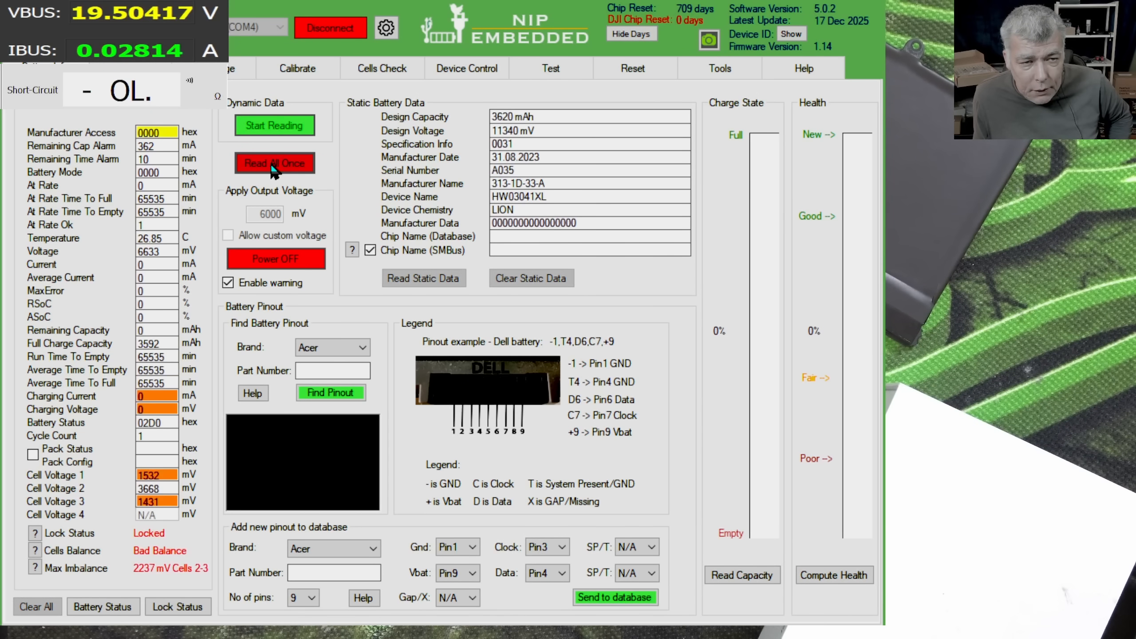
pyautogui.click(274, 163)
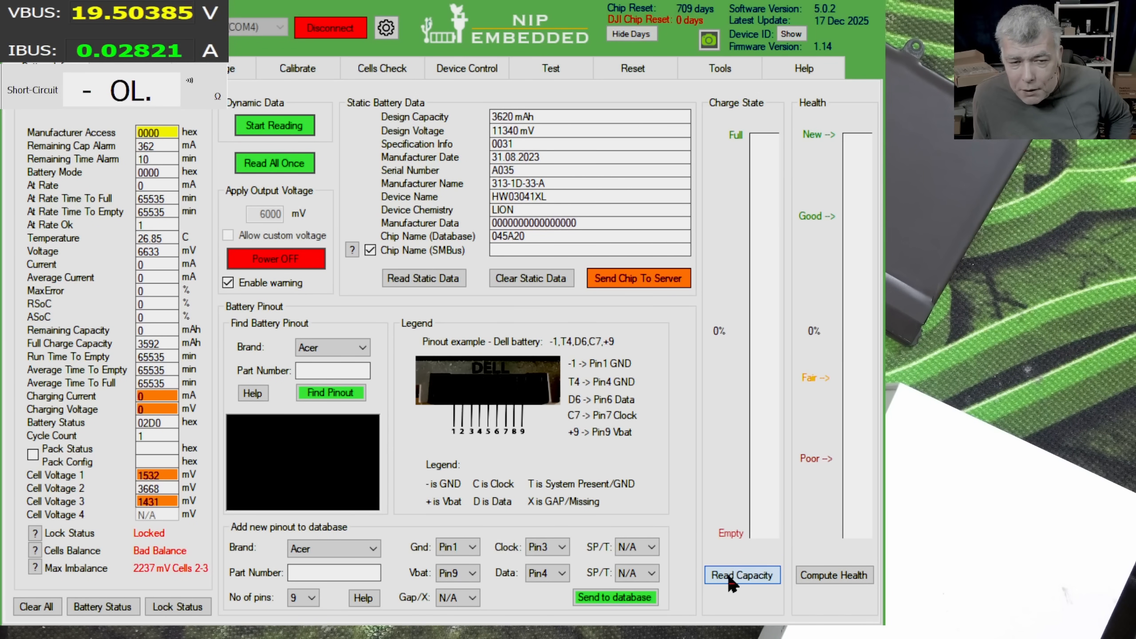
# Estimate capacity and health (99%), then cut the output voltage to the battery.
pyautogui.click(834, 574)
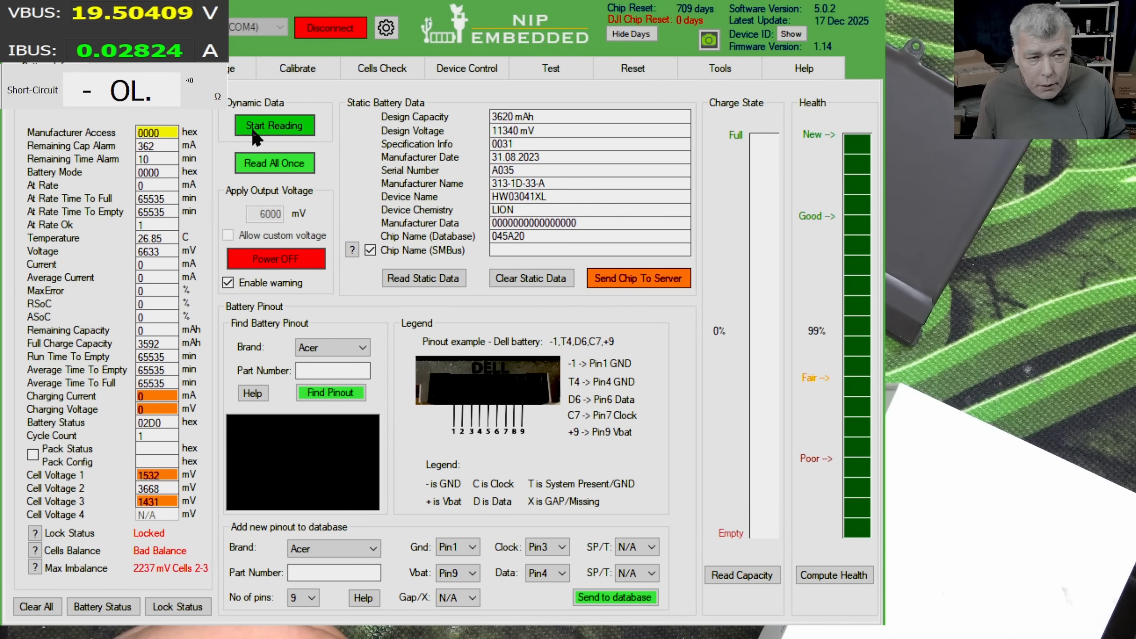
pyautogui.click(296, 69)
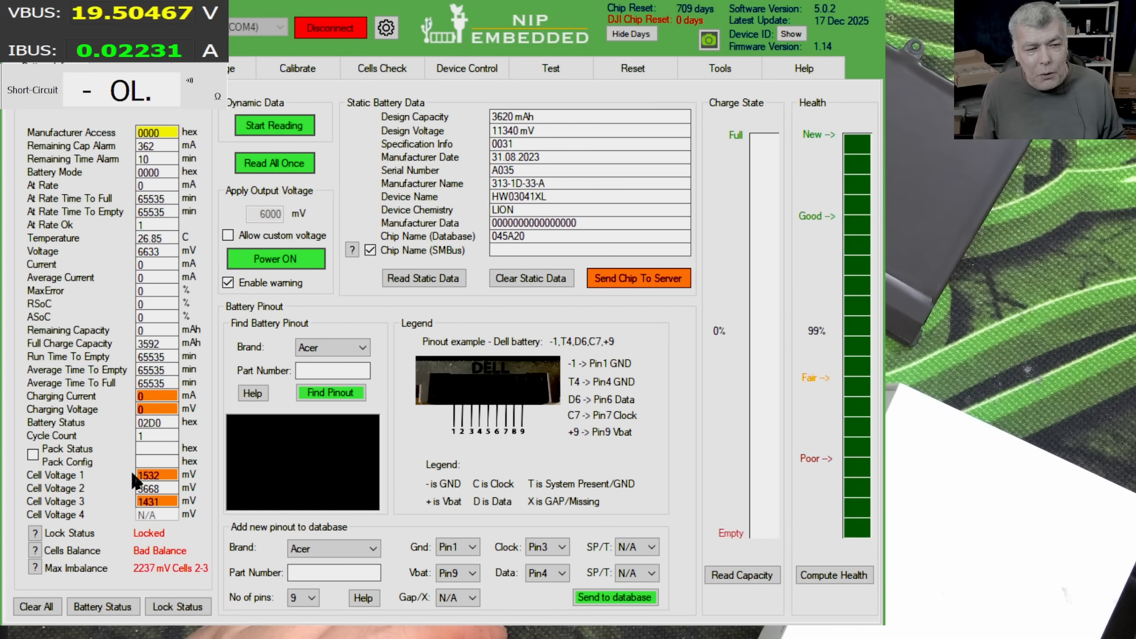
# Supply output voltage to the pack again so it reads 10831 mV.
pyautogui.click(156, 436)
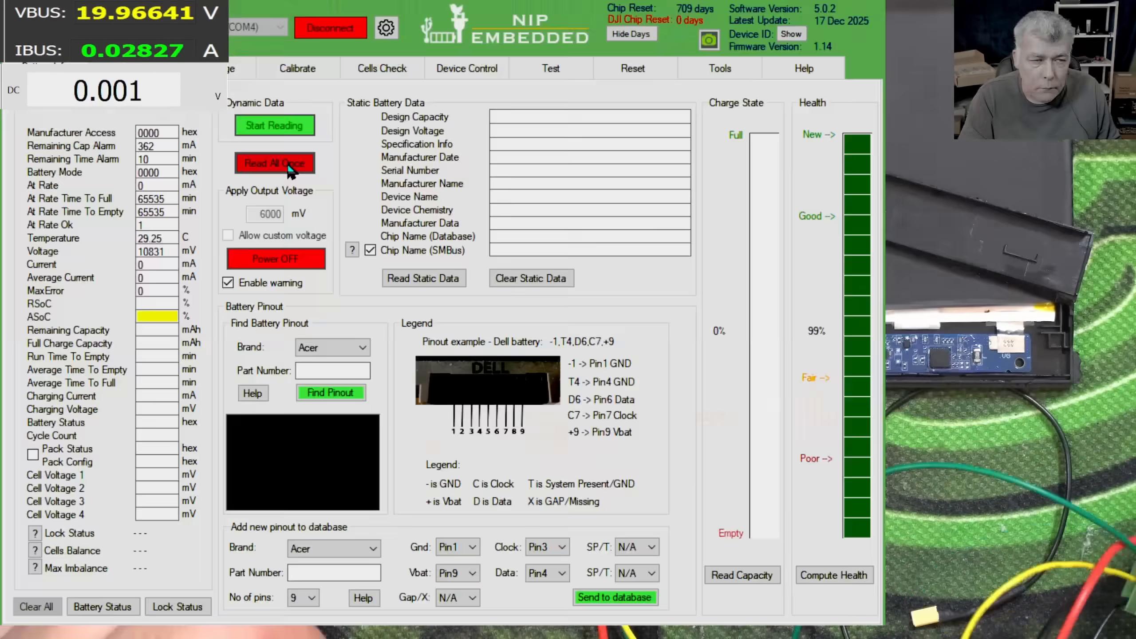
# Refresh all readings once, cells near 3.6 V still Locked, then switch output power off.
pyautogui.click(275, 163)
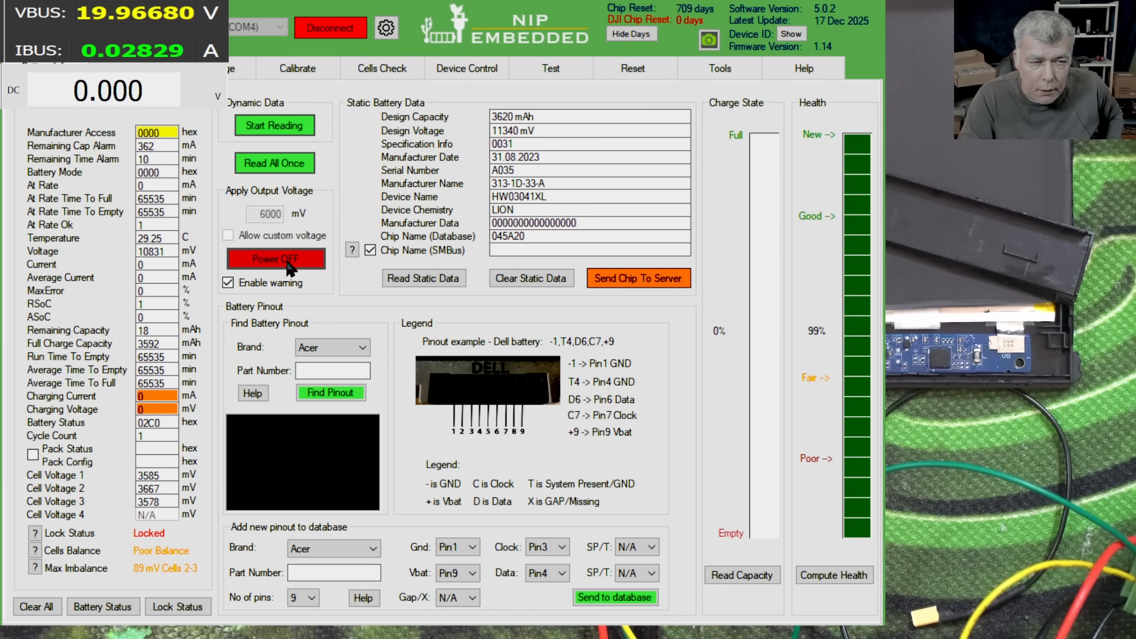
pyautogui.click(631, 67)
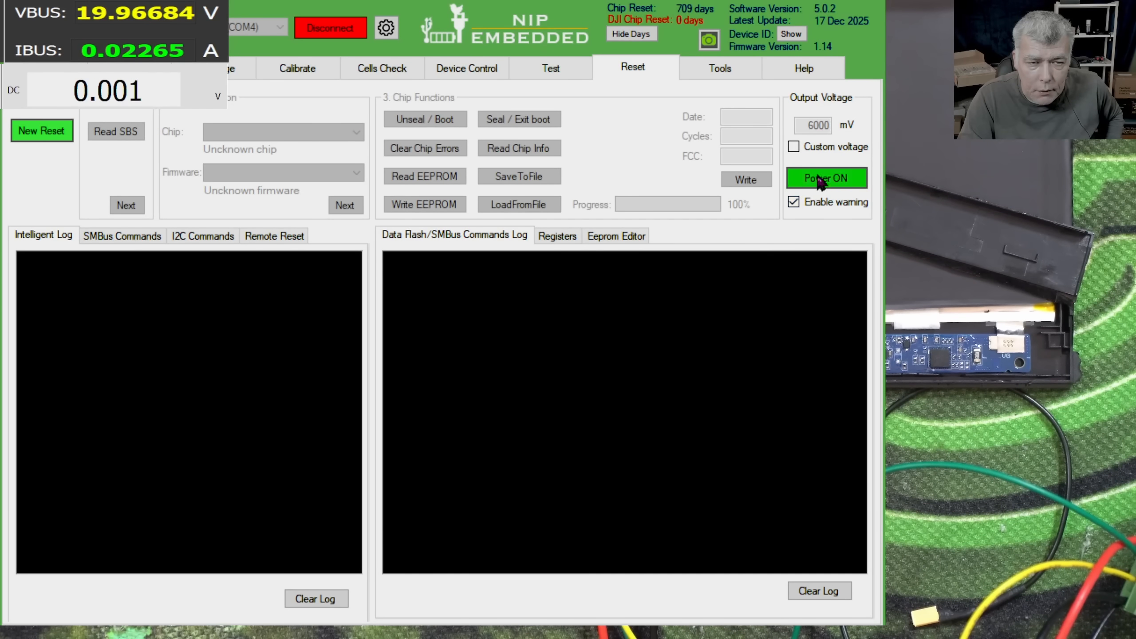
# Power the pack, start a new reset session and detect the chip with LGC firmware.
pyautogui.click(826, 178)
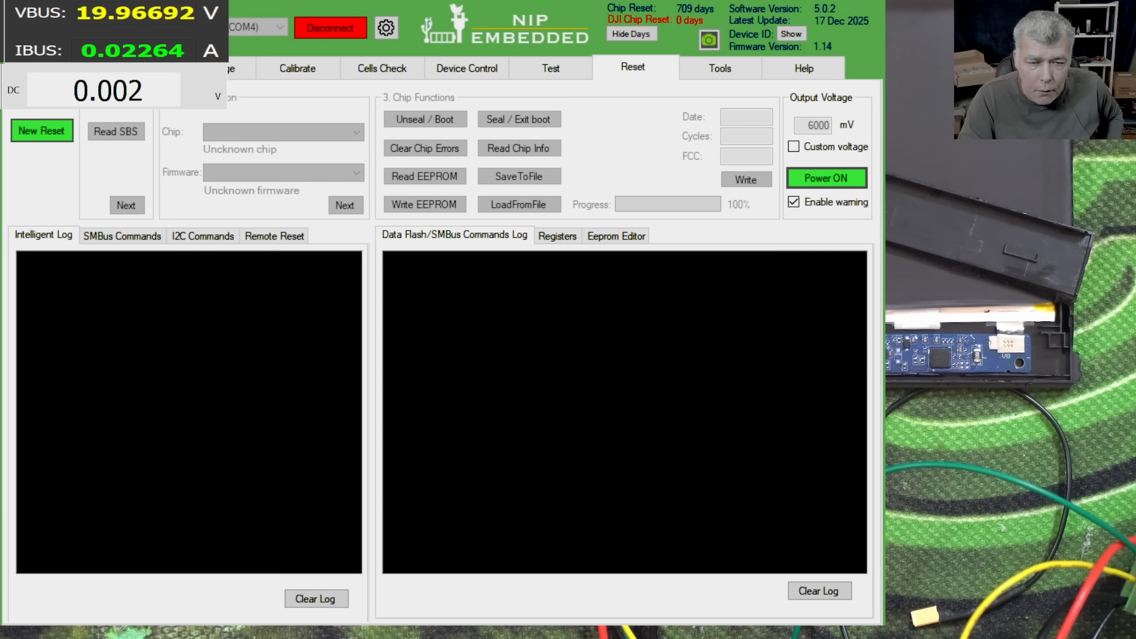
pyautogui.click(827, 179)
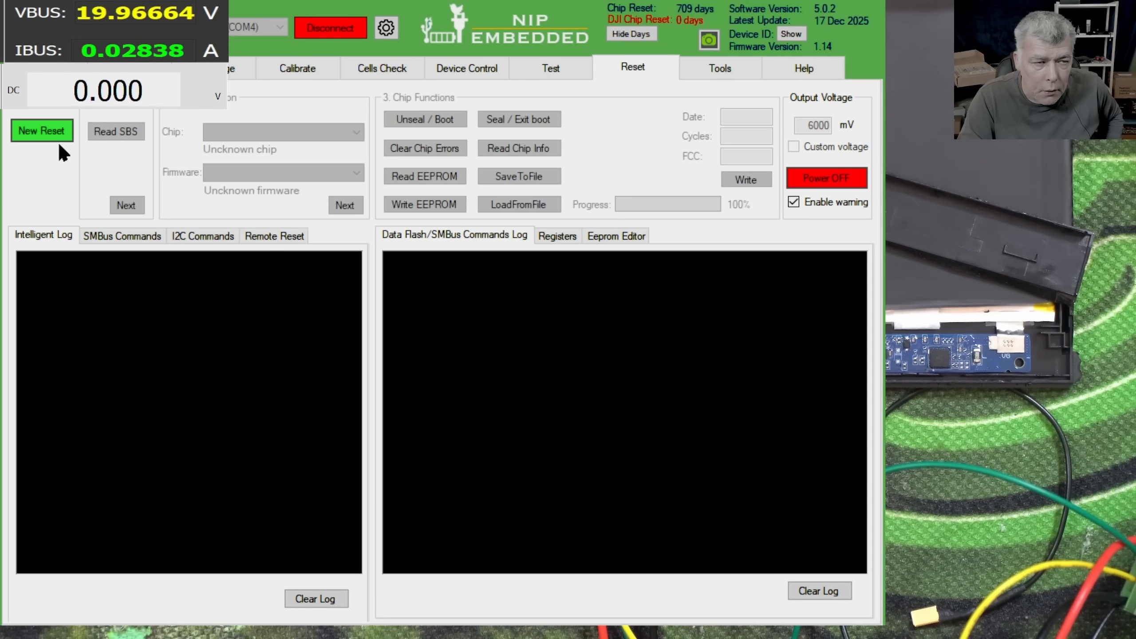
pyautogui.click(42, 130)
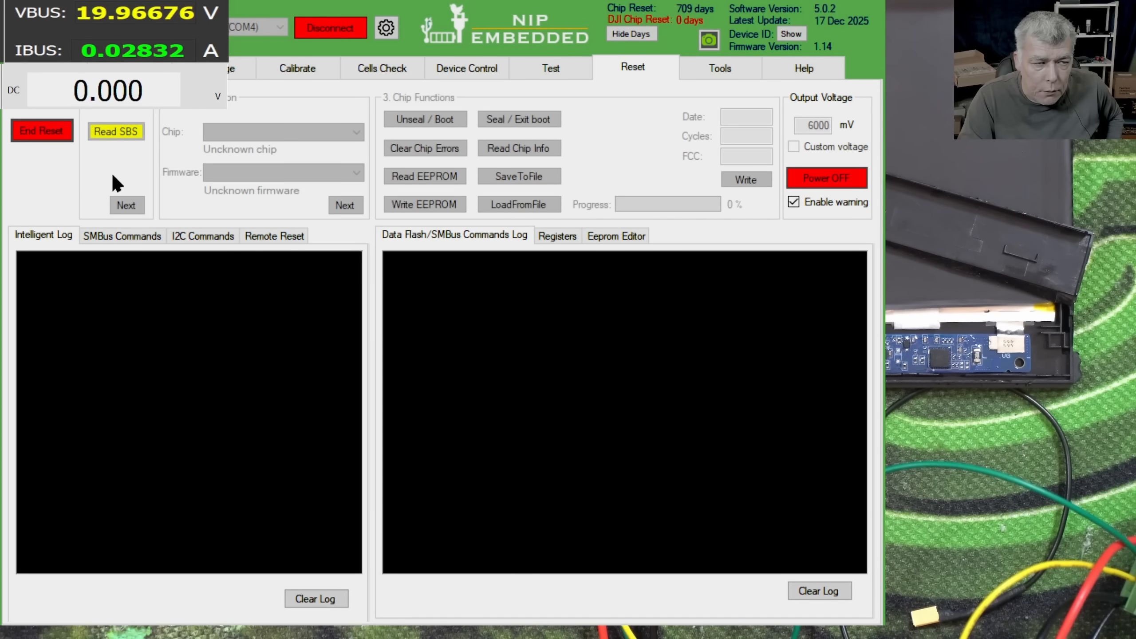
pyautogui.click(115, 131)
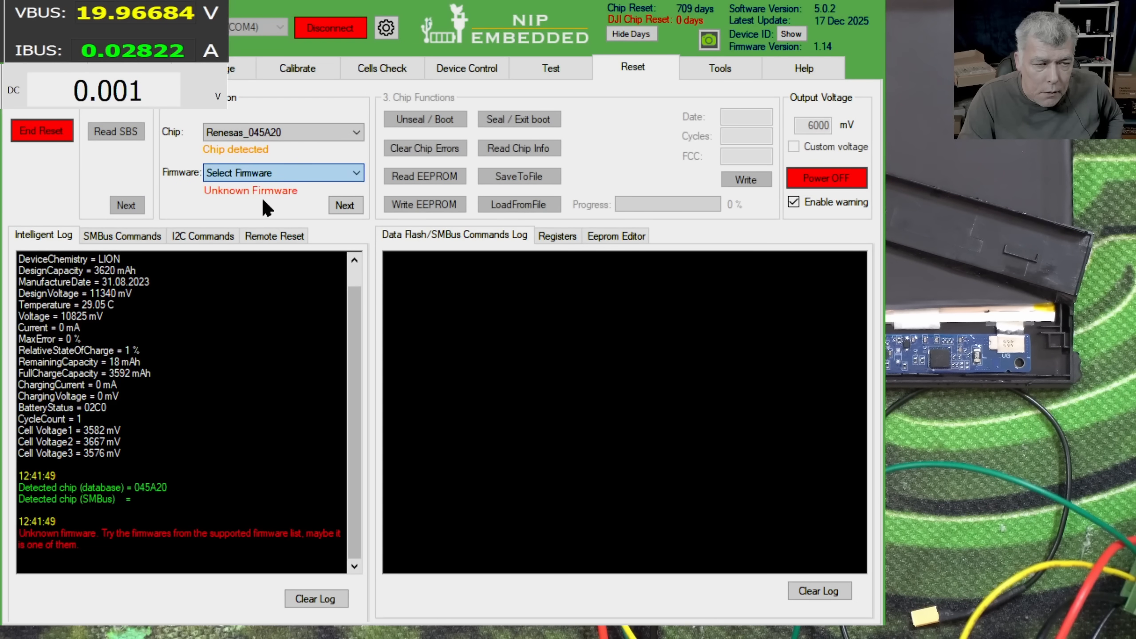
pyautogui.click(283, 173)
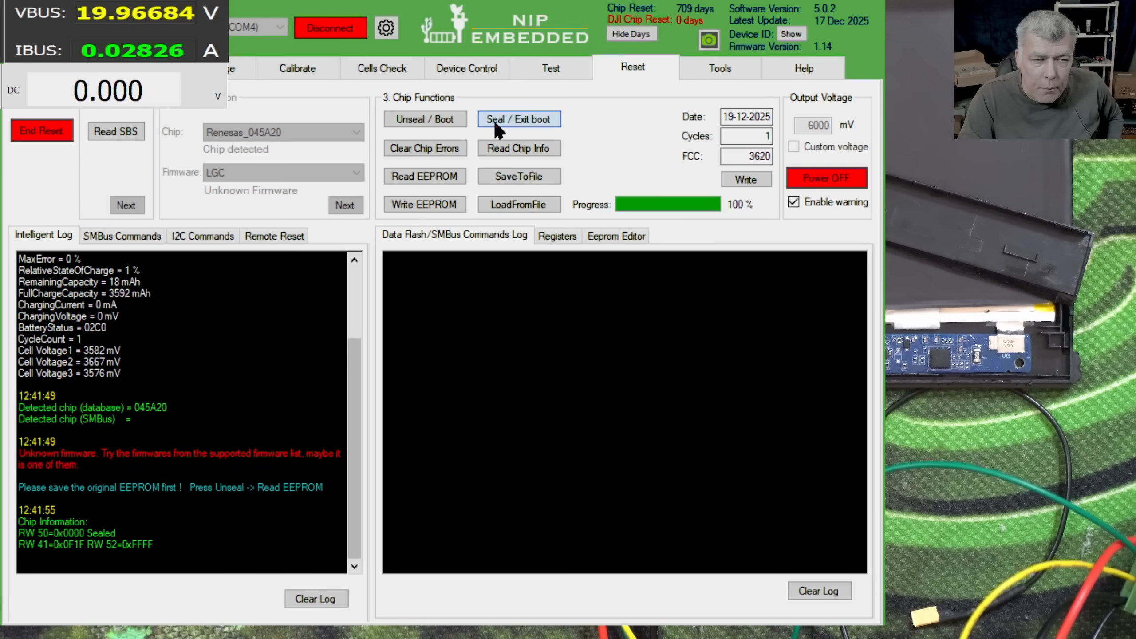
# Unseal the Renesas 045A20 chip and read its info to confirm it is unsealed.
pyautogui.click(424, 119)
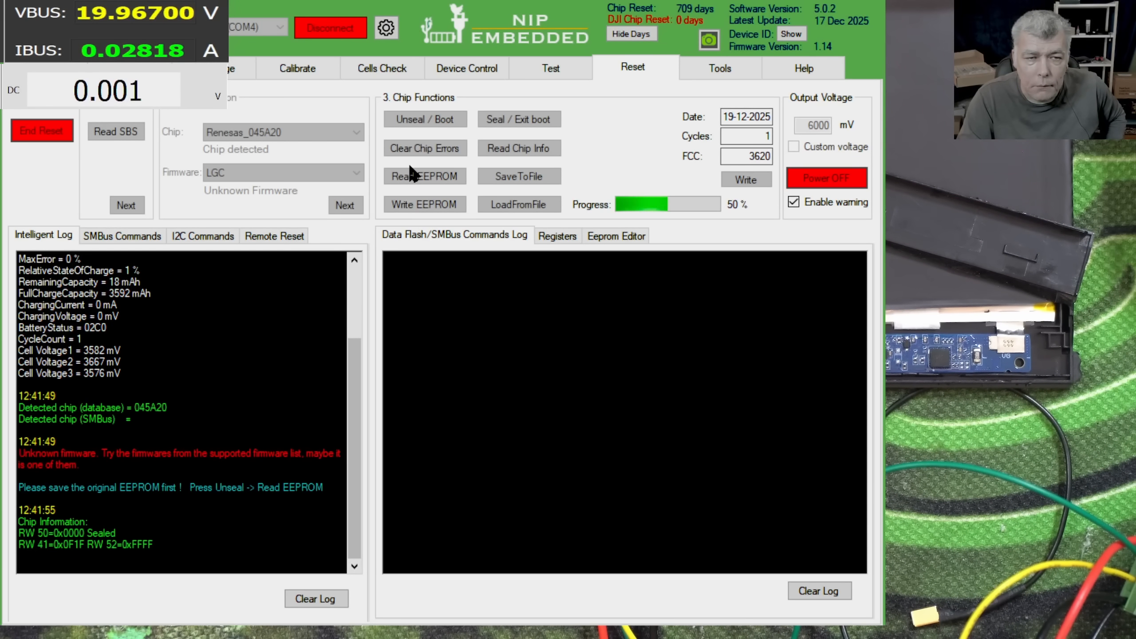
pyautogui.click(424, 119)
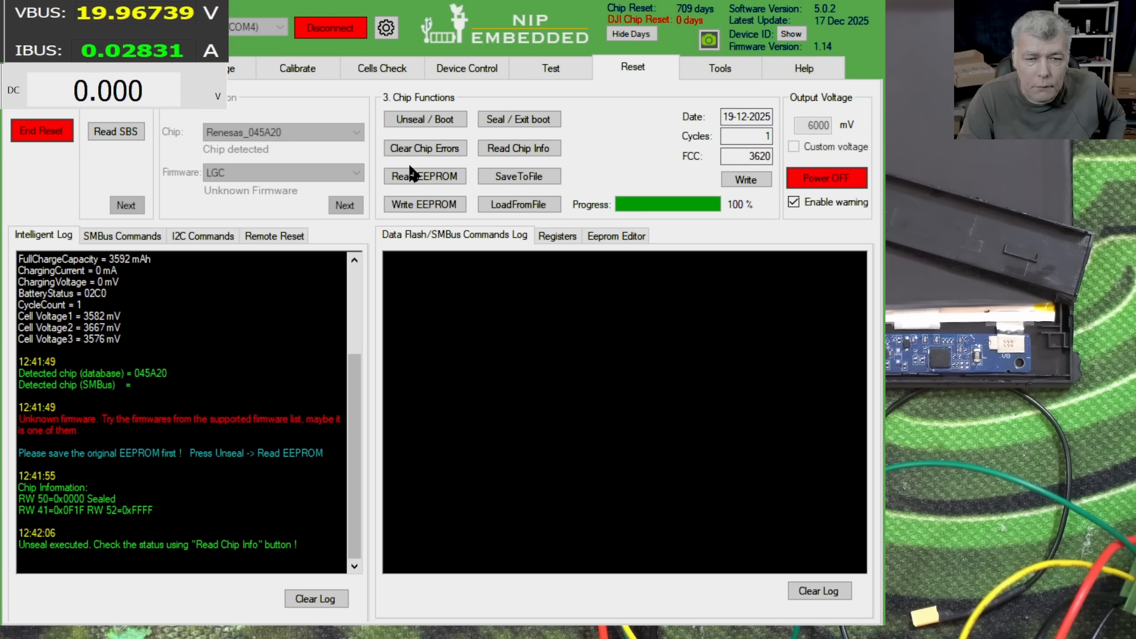
pyautogui.moveTo(519, 148)
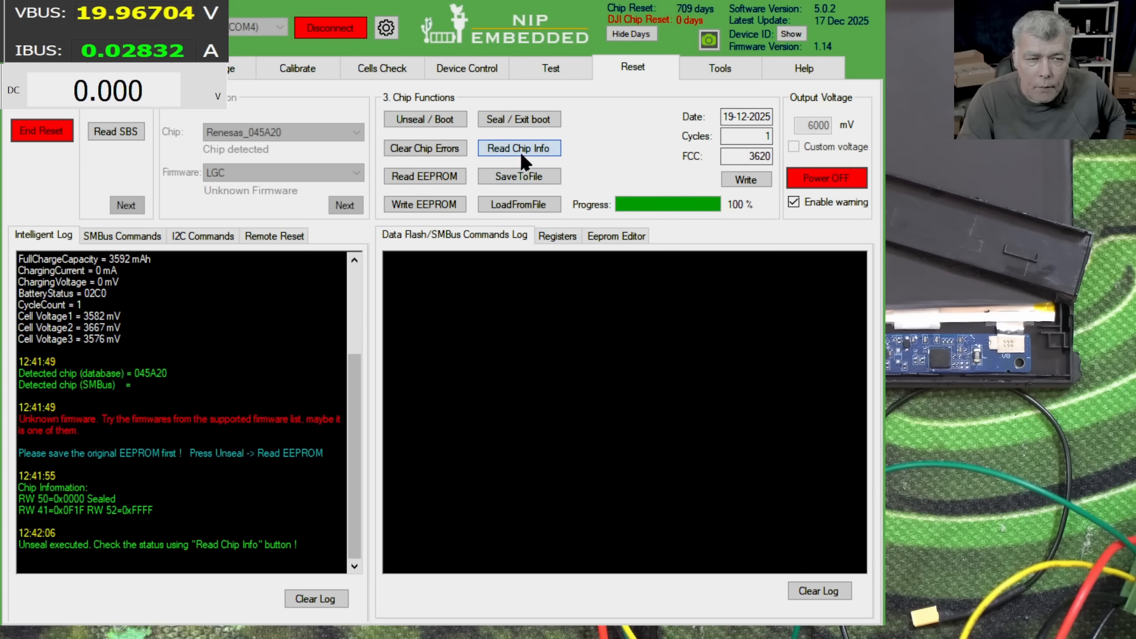
pyautogui.click(518, 148)
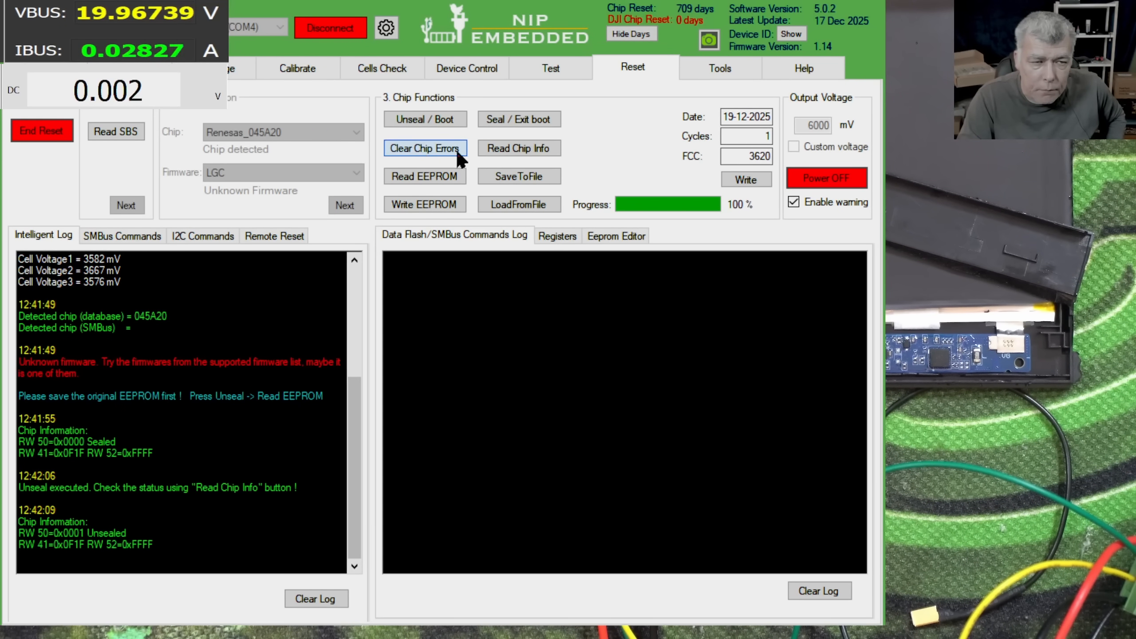
# Clear the chip's error flags, reseal it, confirm the seal status and cut output power.
pyautogui.click(424, 148)
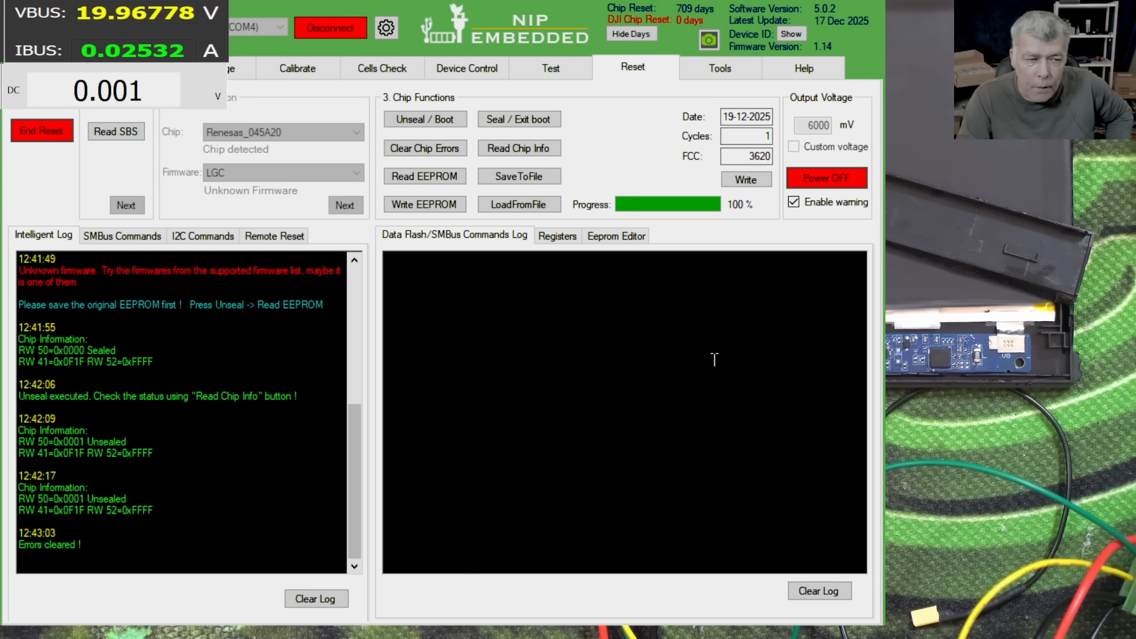
pyautogui.click(519, 148)
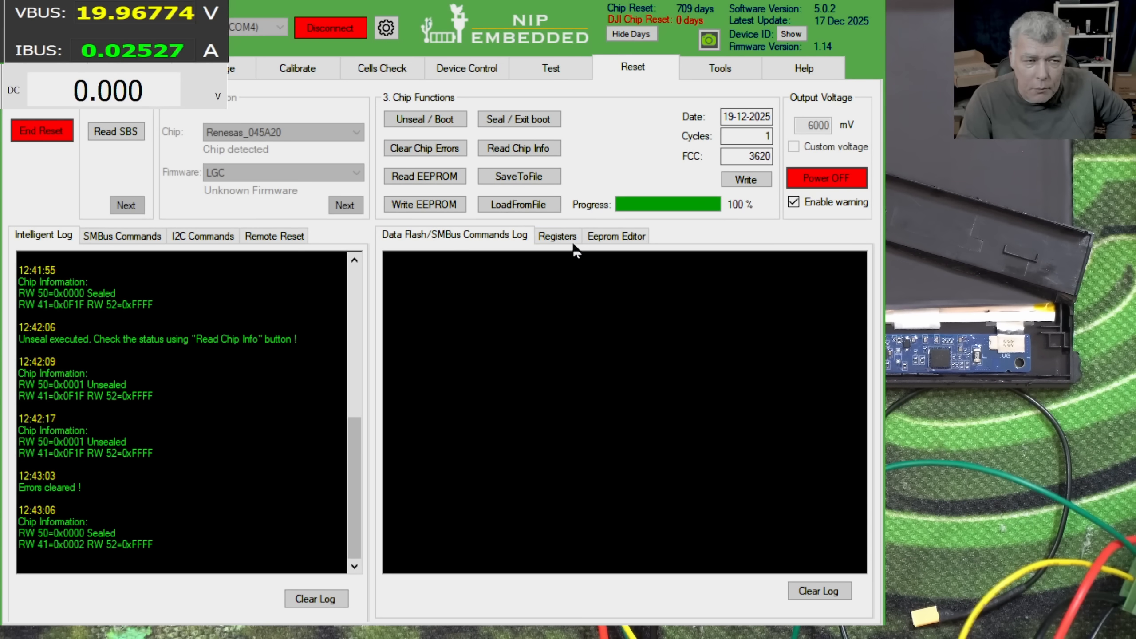
pyautogui.click(519, 119)
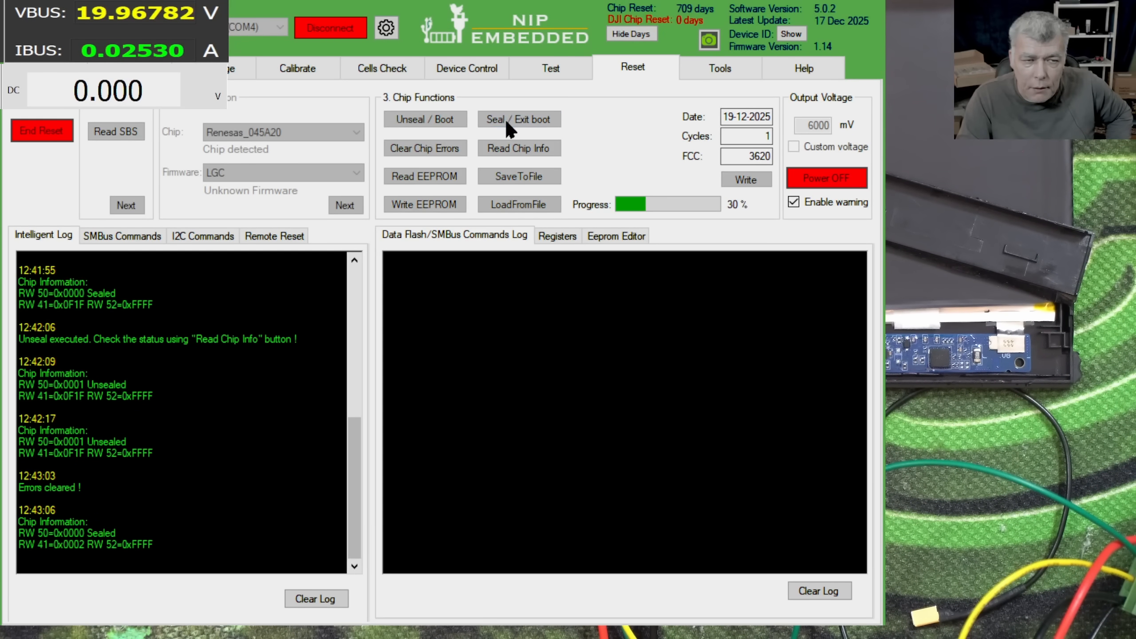
pyautogui.click(519, 119)
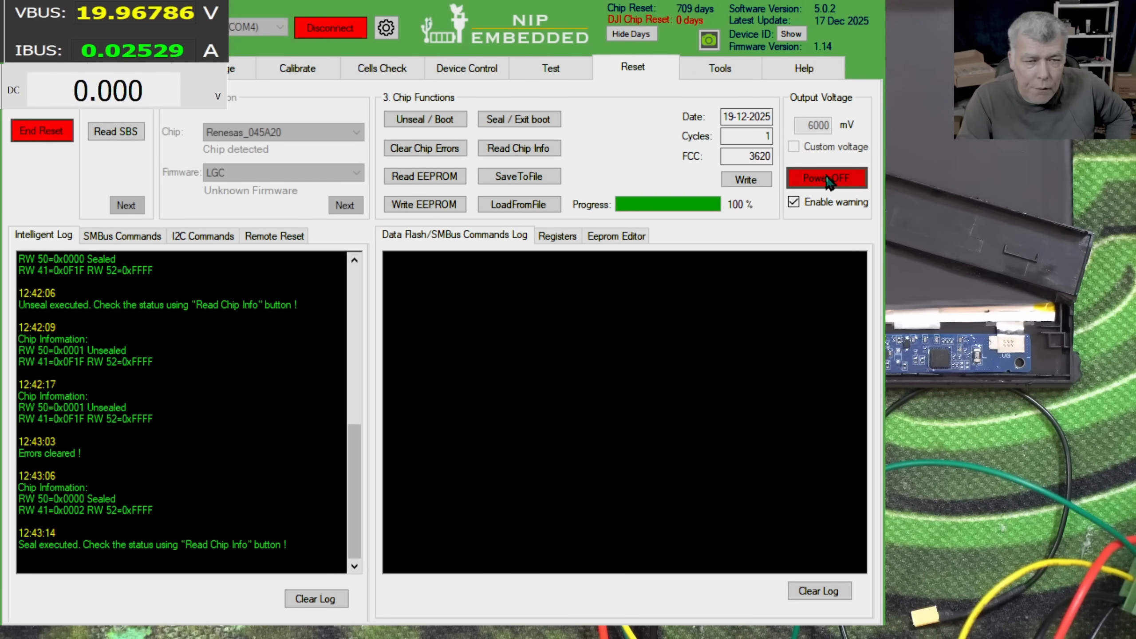
pyautogui.click(827, 178)
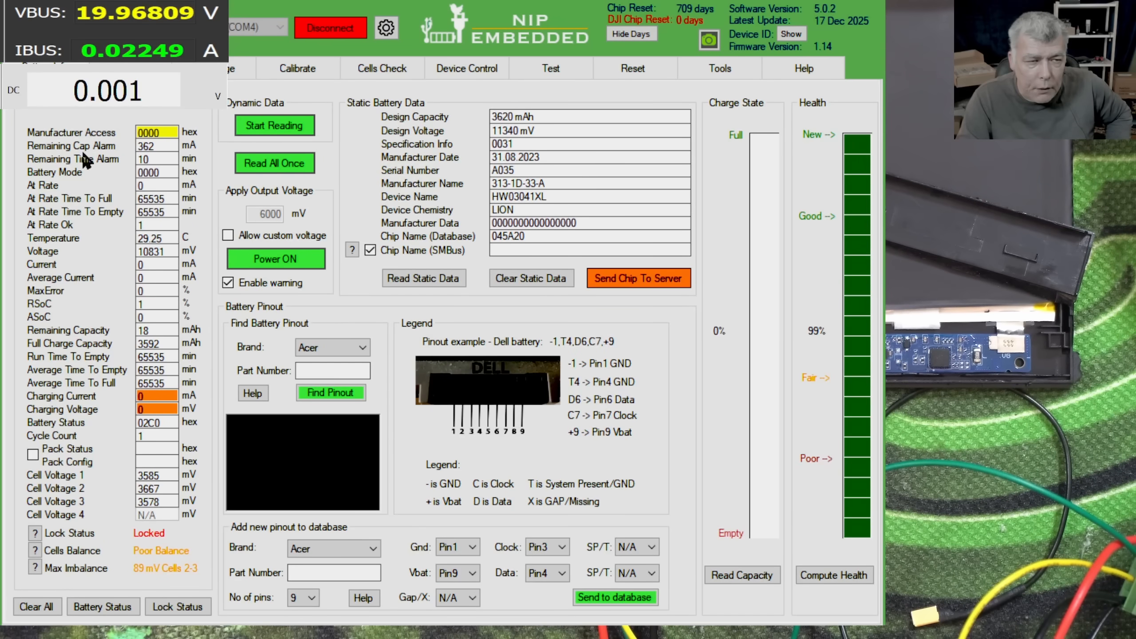
# Read all battery data once, now Unlocked at 2%, and move to the charging page.
pyautogui.click(274, 163)
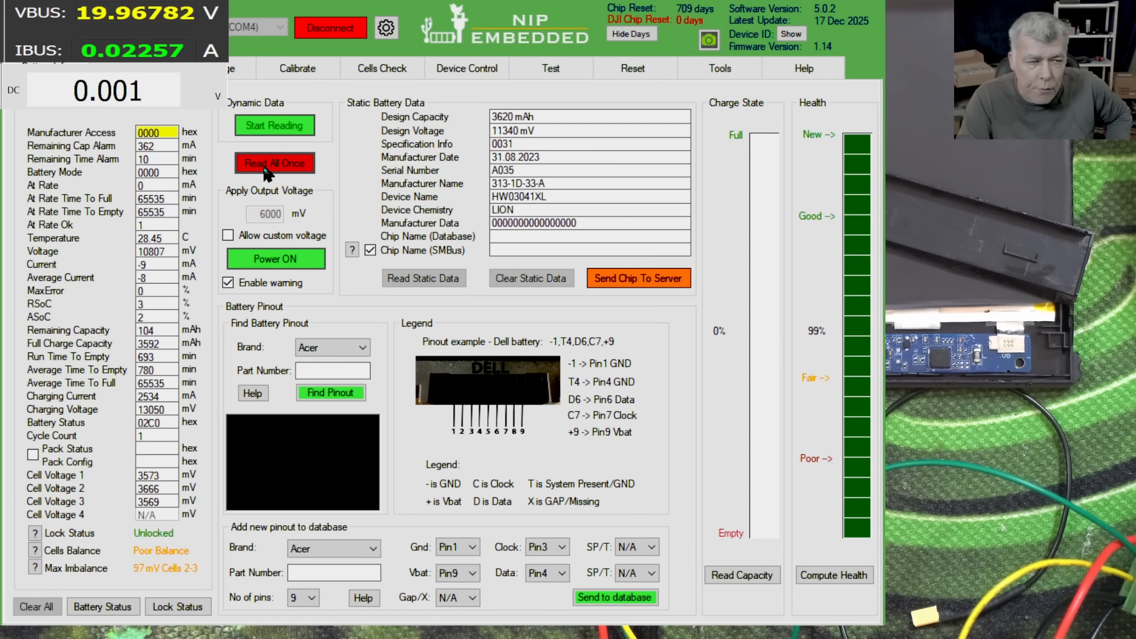
pyautogui.click(275, 162)
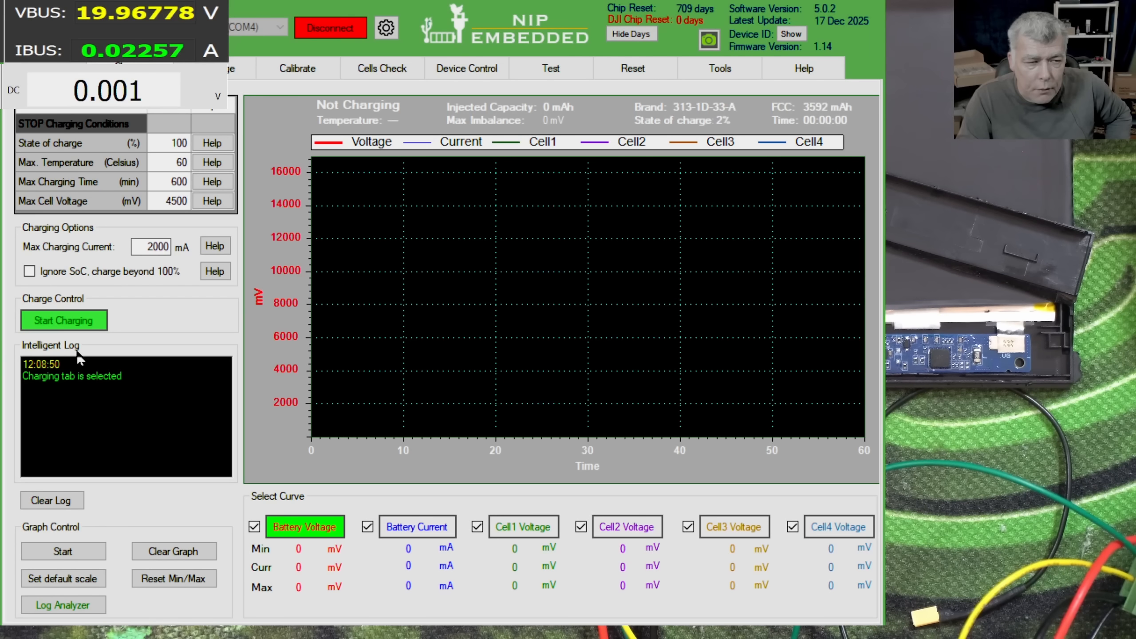
# Charge the pack until it draws about 2 A (11%, 394 mAh injected), then stop charging.
pyautogui.click(63, 321)
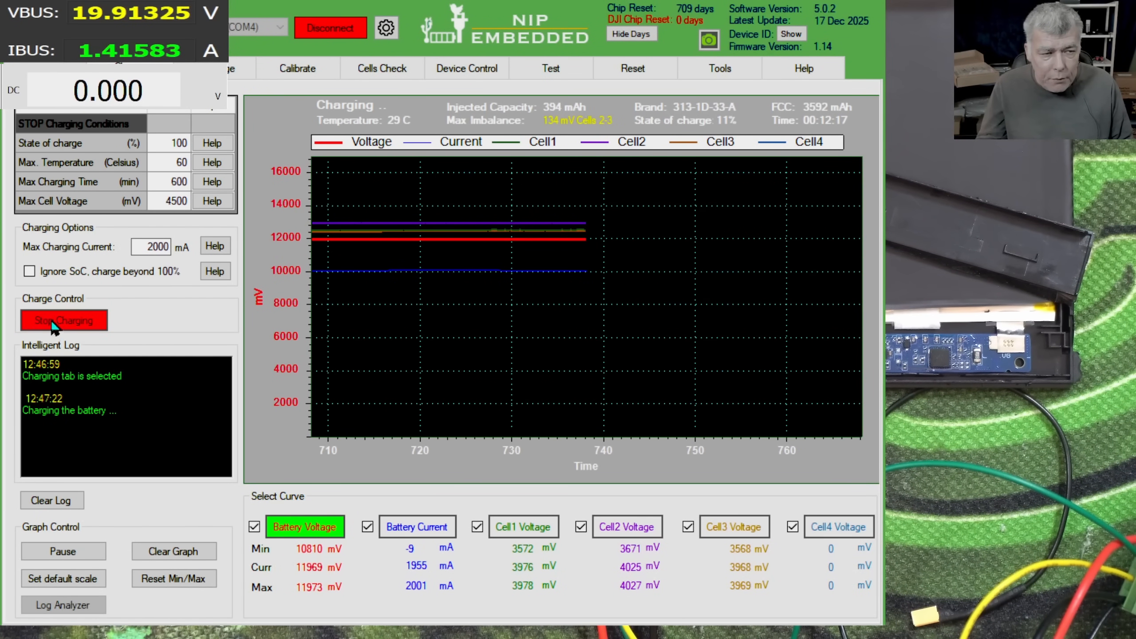
pyautogui.click(467, 68)
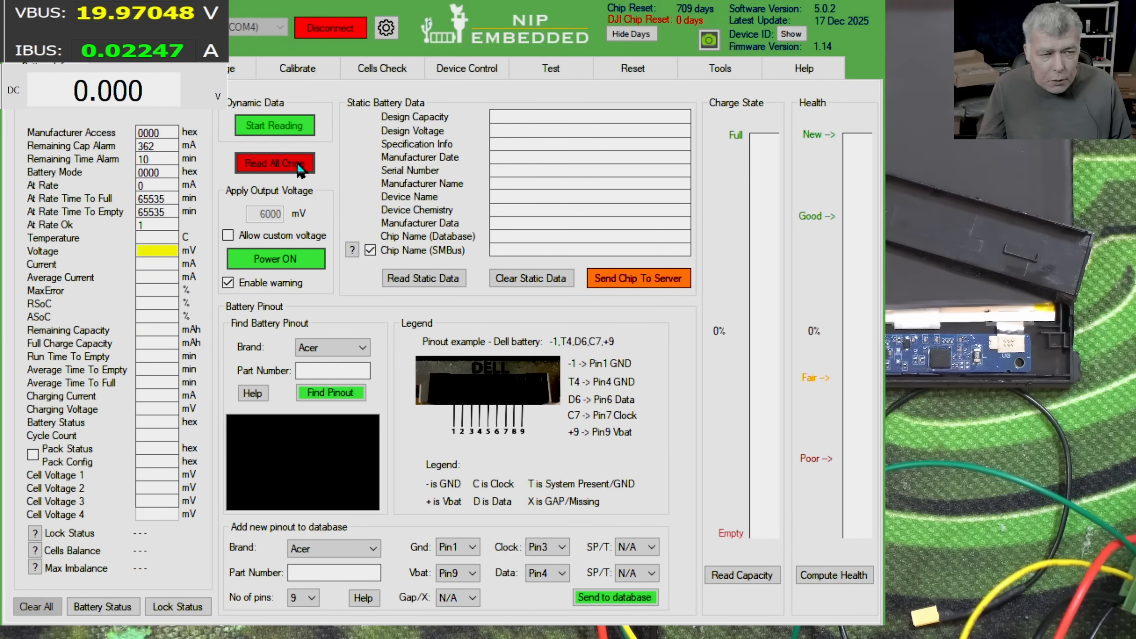
# Read all battery data again: Unlocked, 11% charge, 395 mAh remaining, cells near 3.8 V.
pyautogui.click(275, 162)
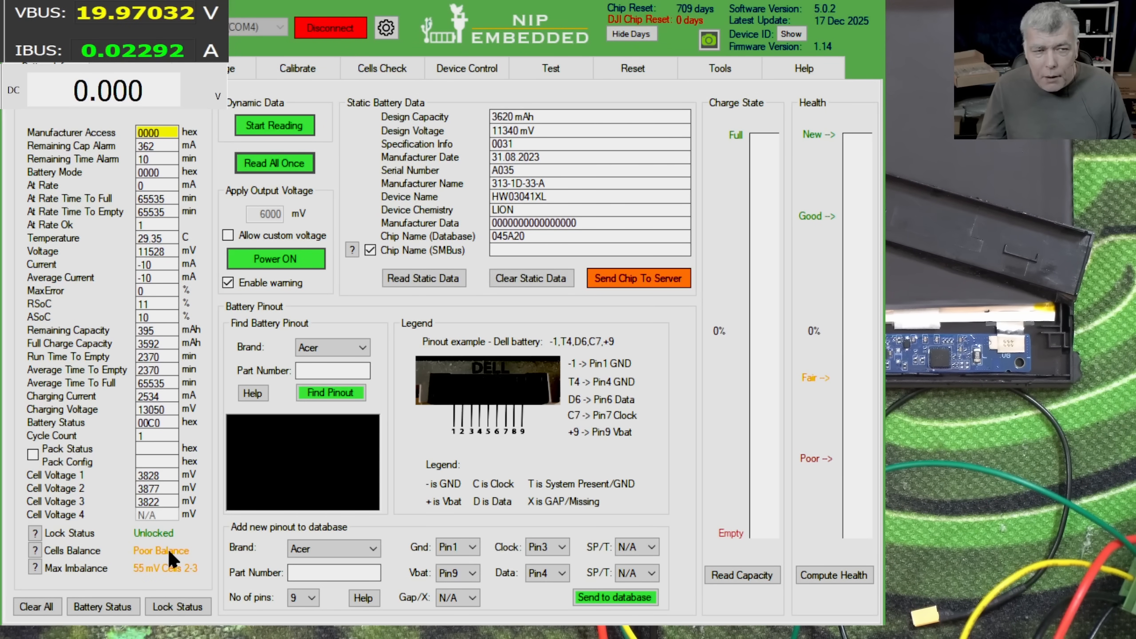
pyautogui.moveTo(326, 90)
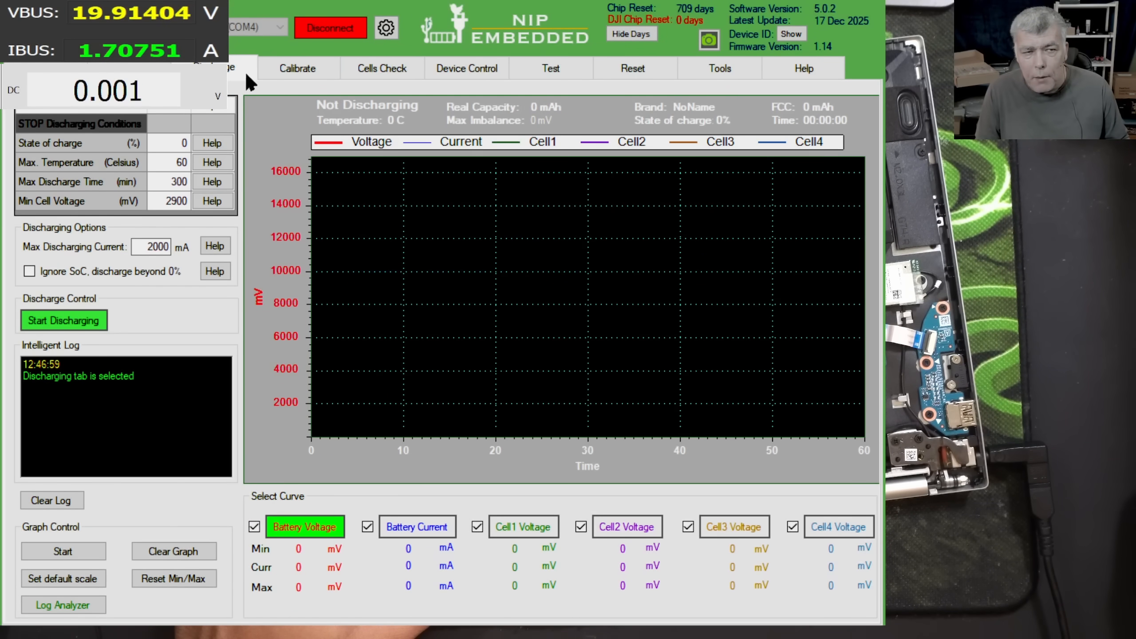
# Tour the Calibrate, Device Control and Tools pages, ending on the Reset page.
pyautogui.click(297, 69)
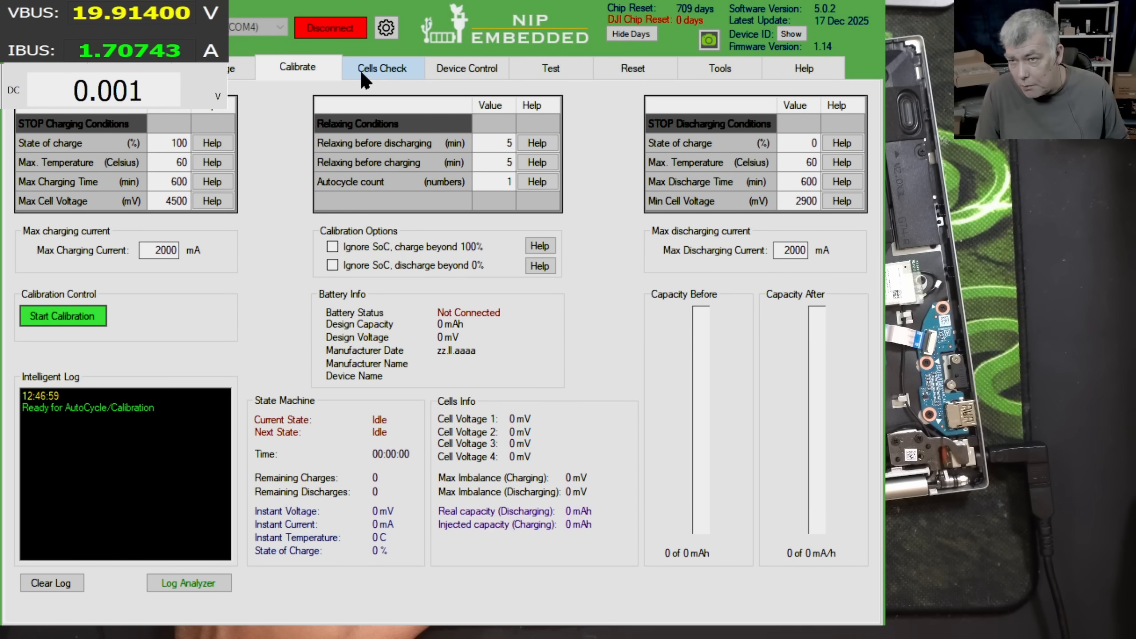
pyautogui.click(467, 67)
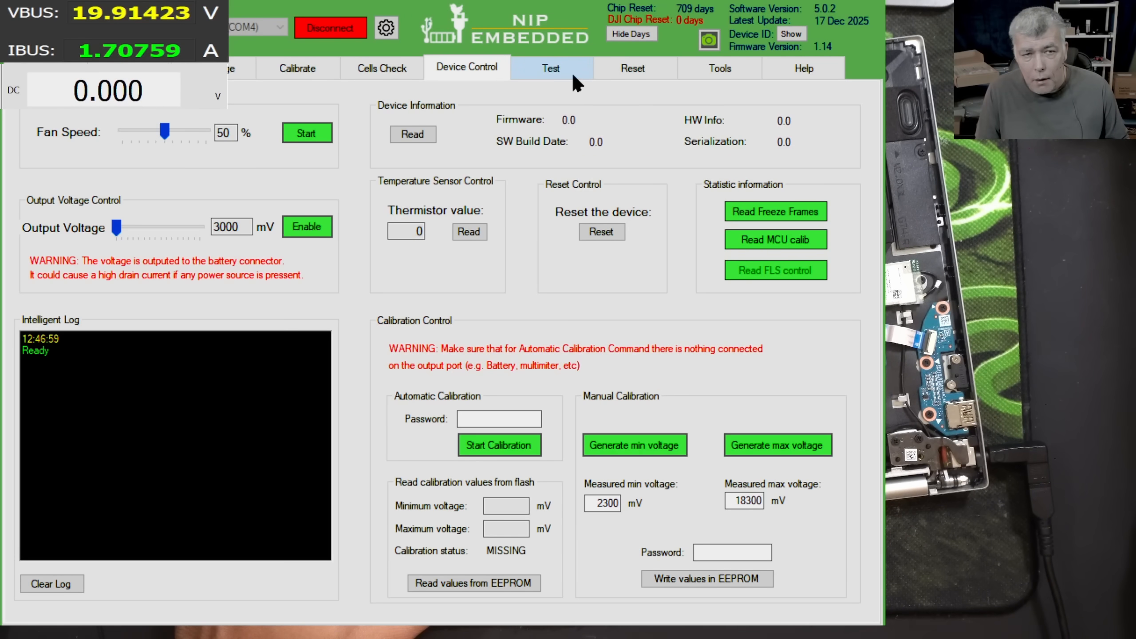
pyautogui.click(719, 69)
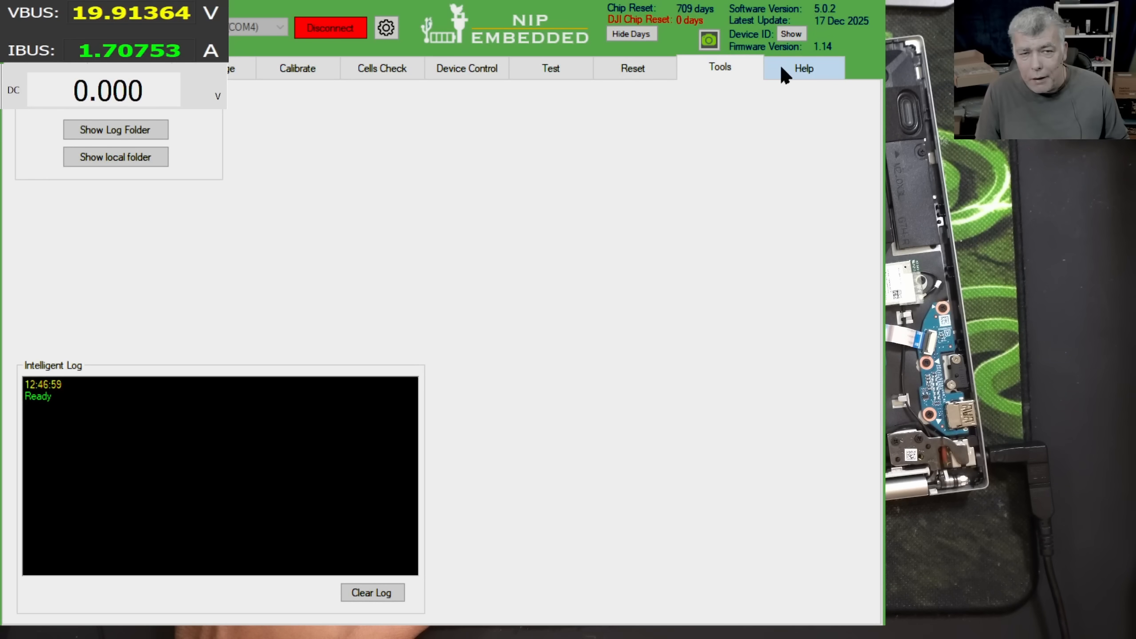
pyautogui.click(632, 68)
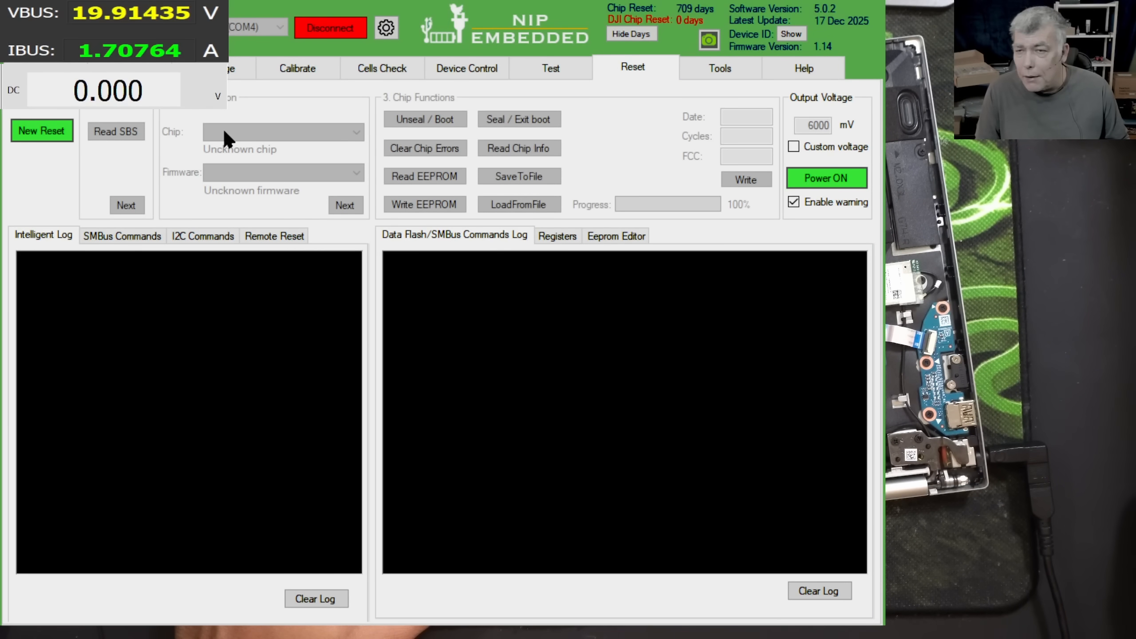